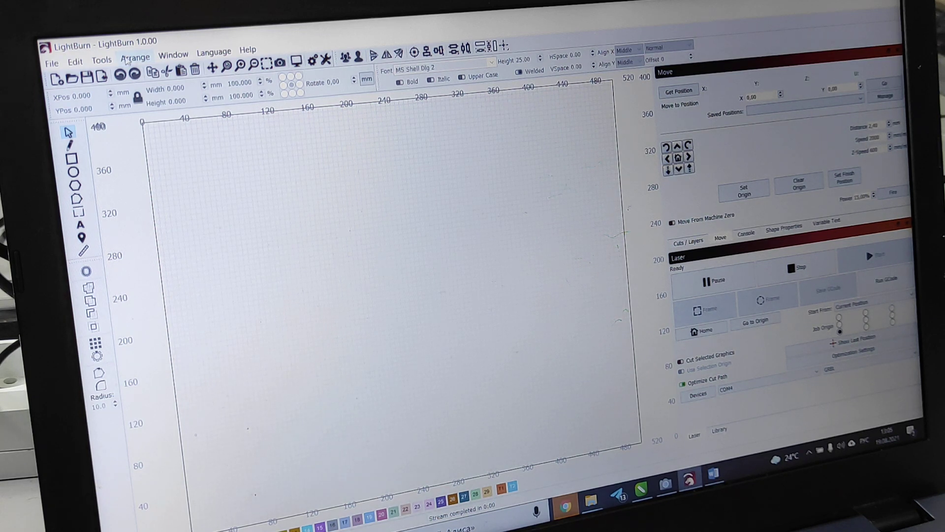
- Reveal the Tools menu that contains the Focus Test command
click(101, 59)
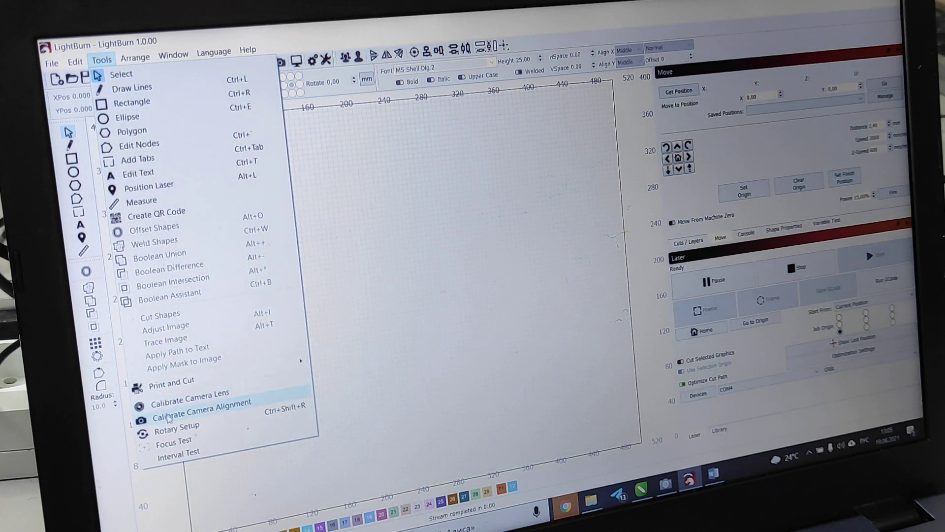
click(174, 442)
text(11)
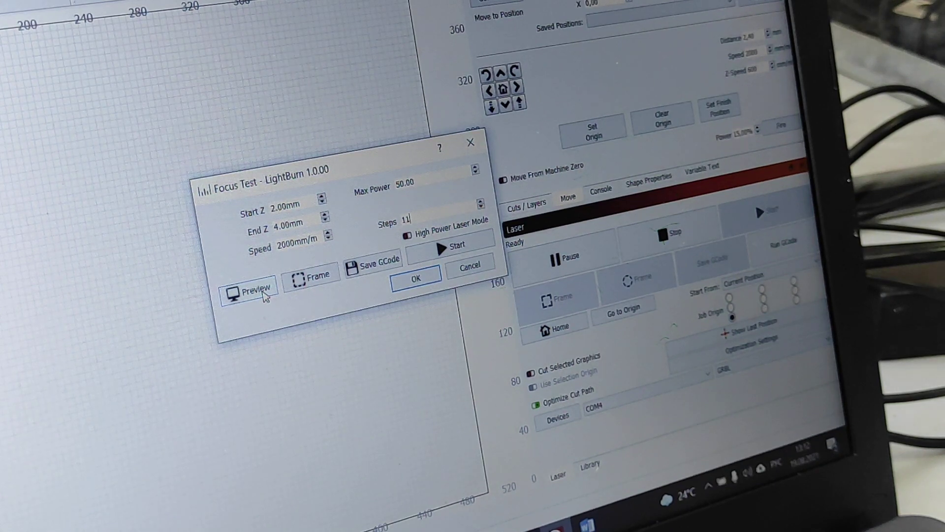
click(250, 288)
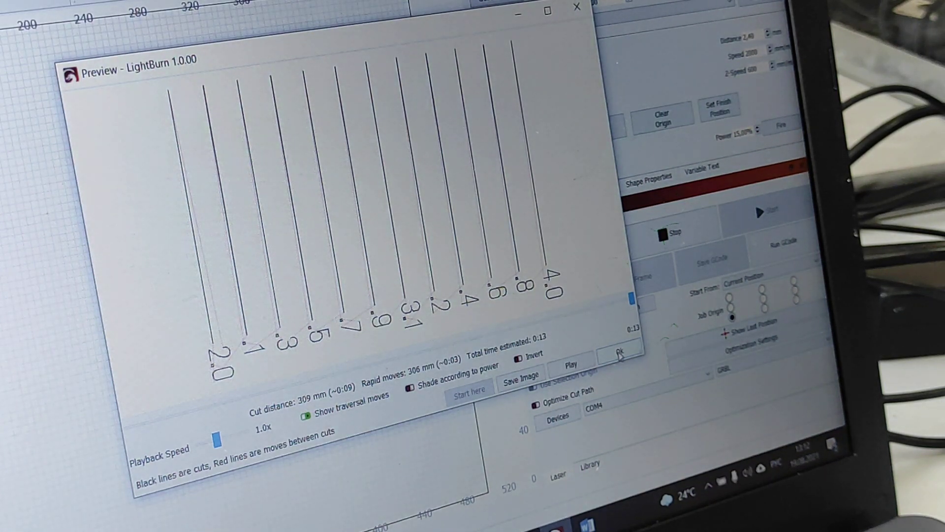
click(619, 354)
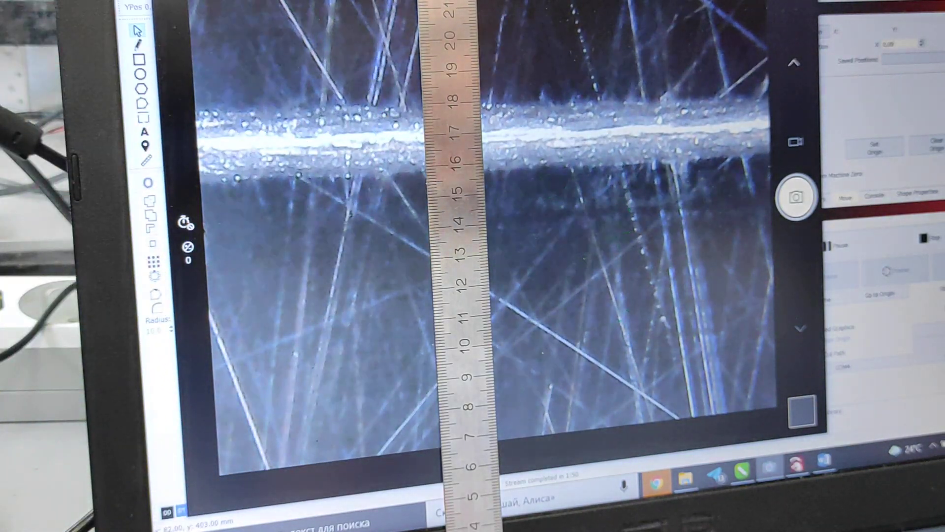